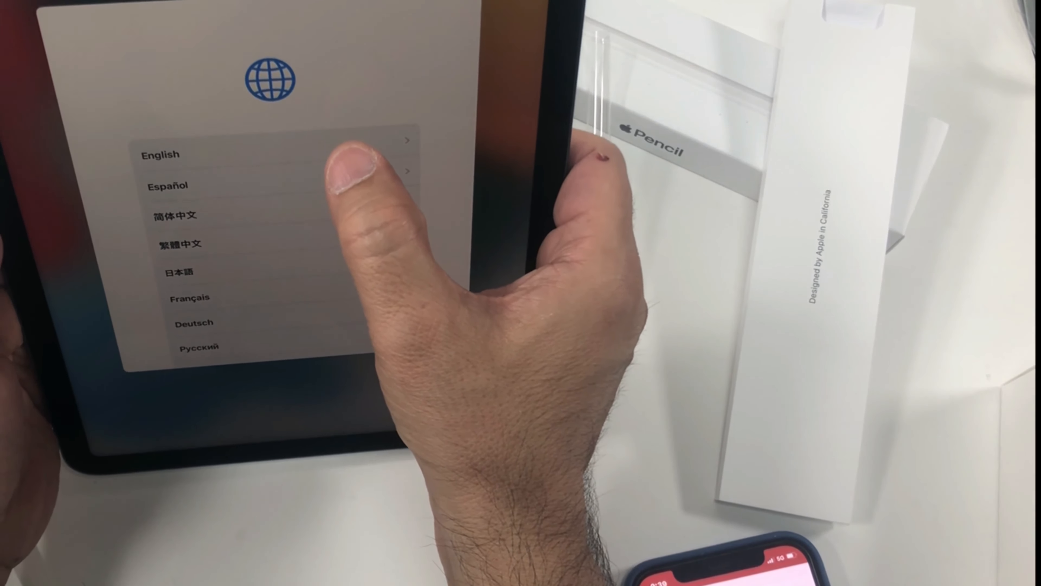
- Choose English as the language and scroll the country or region list to find the right entry
click(161, 154)
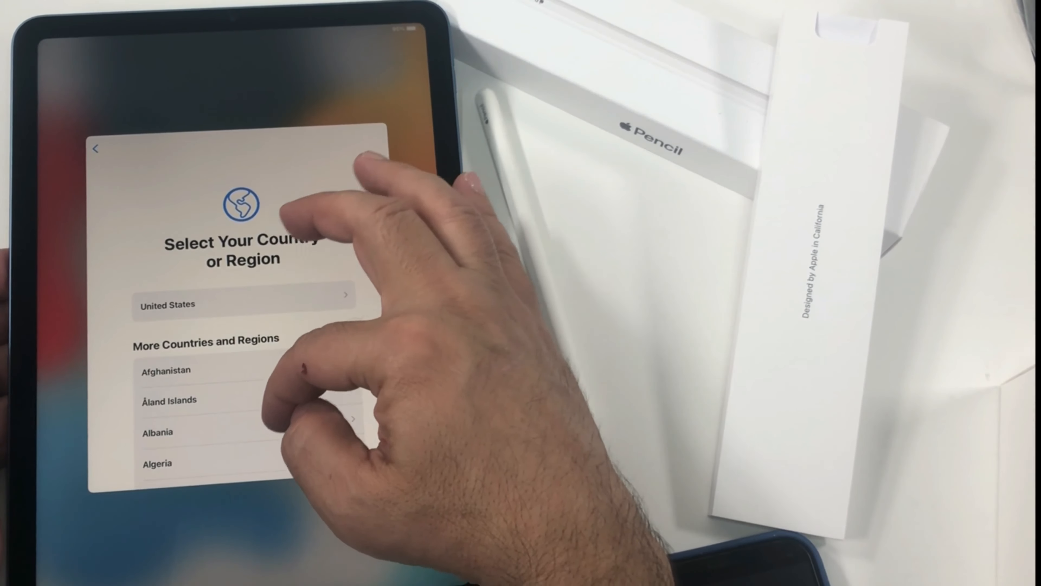
scroll(down, 3)
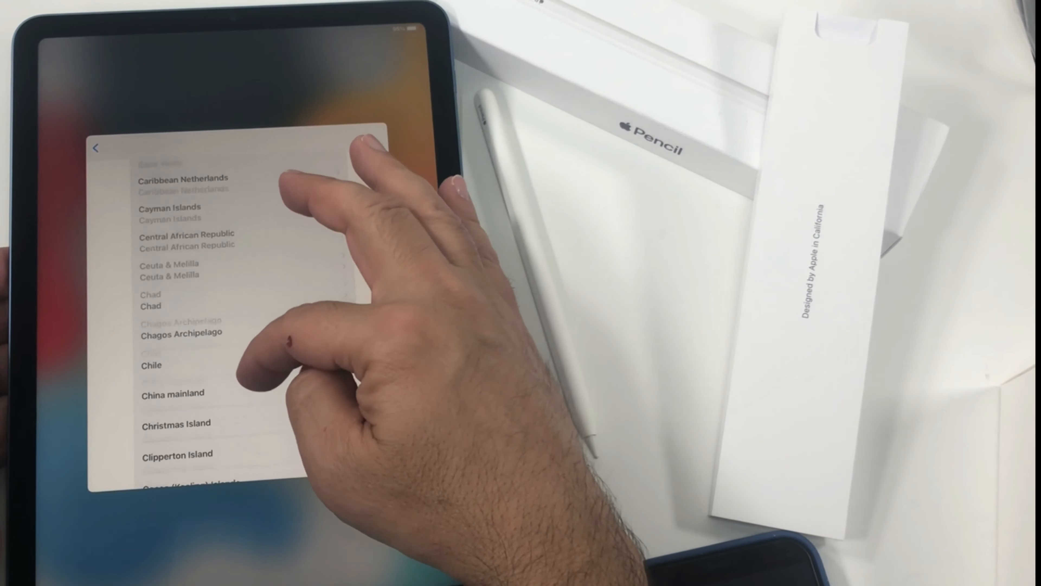
scroll(down, 3)
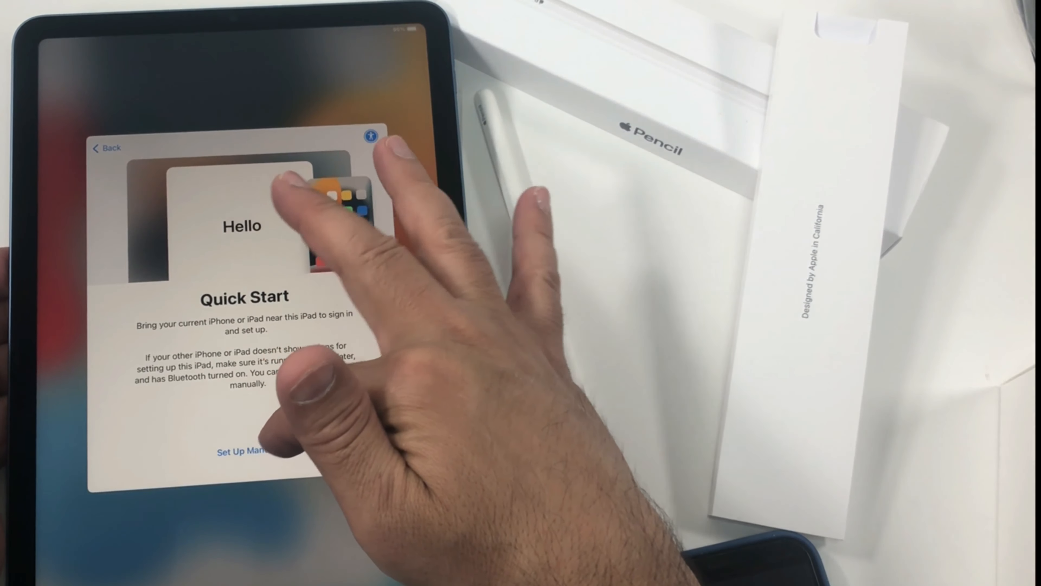
- Choose Set Up Manually and join the Zara1 Wi-Fi network
click(242, 452)
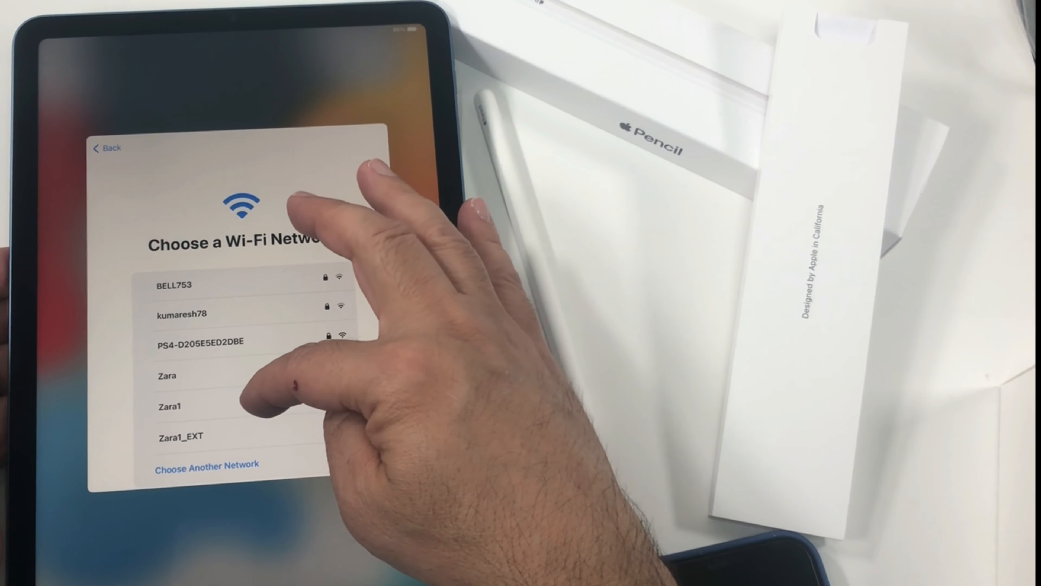
click(170, 405)
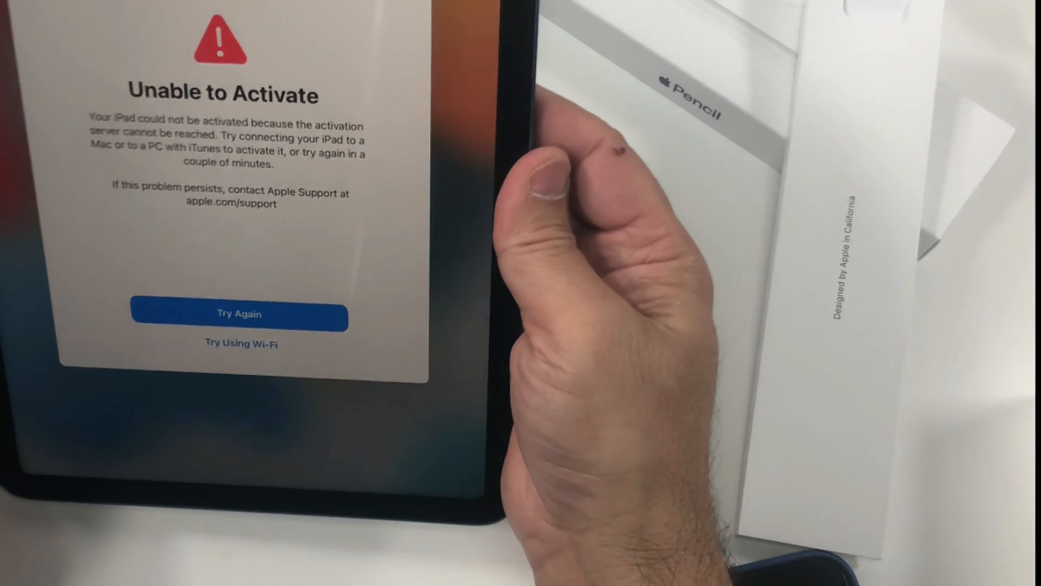
- Retry activation, continue past Data & Privacy, and choose not to use Touch ID for now
click(240, 314)
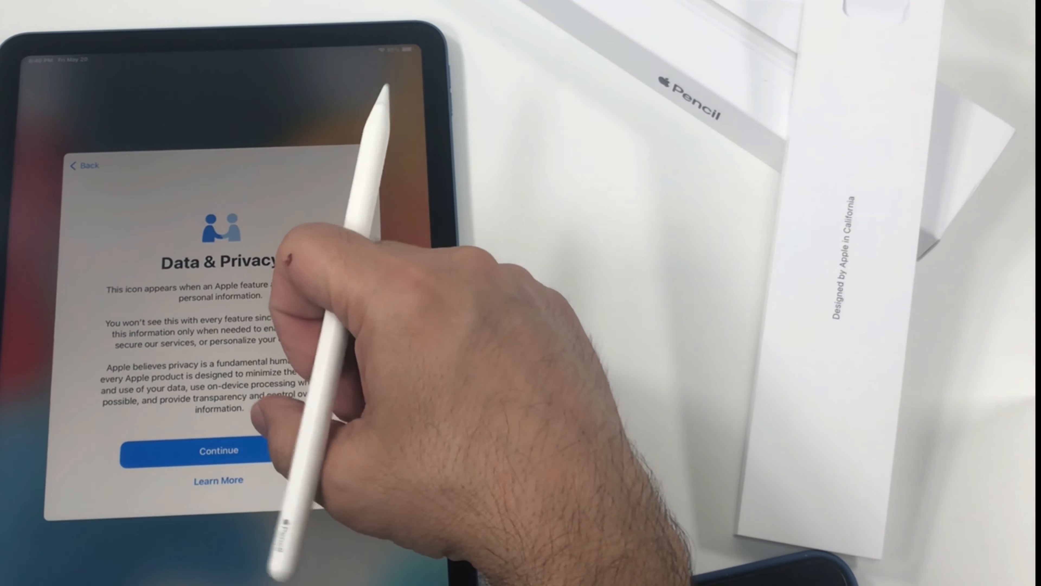
click(218, 450)
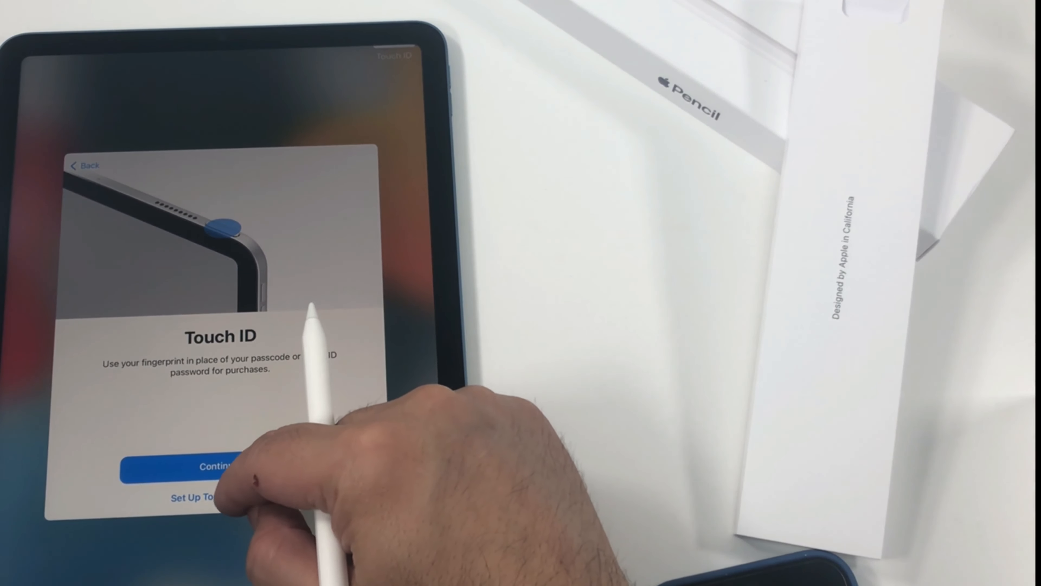
click(194, 496)
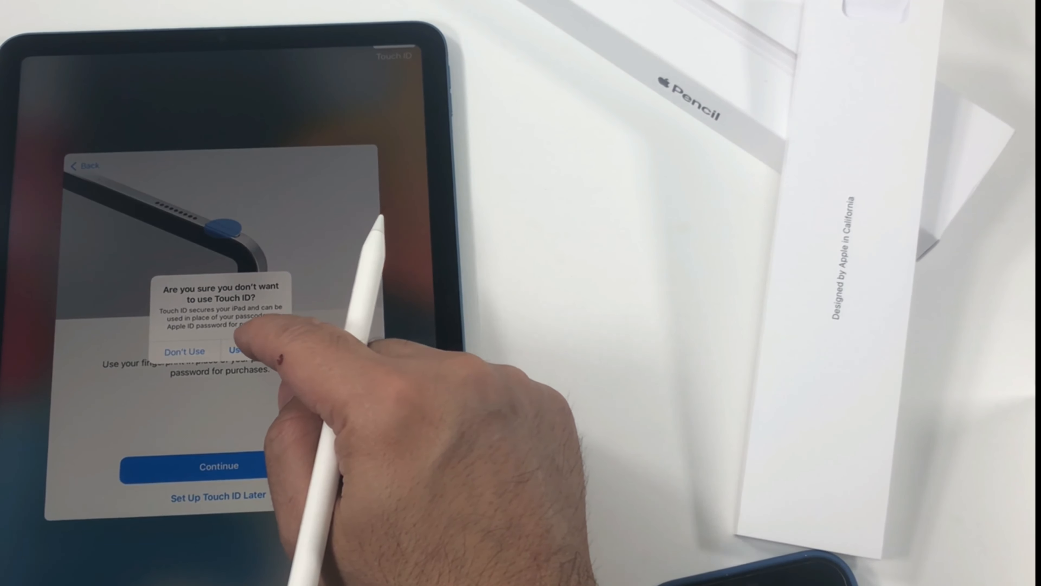
click(185, 351)
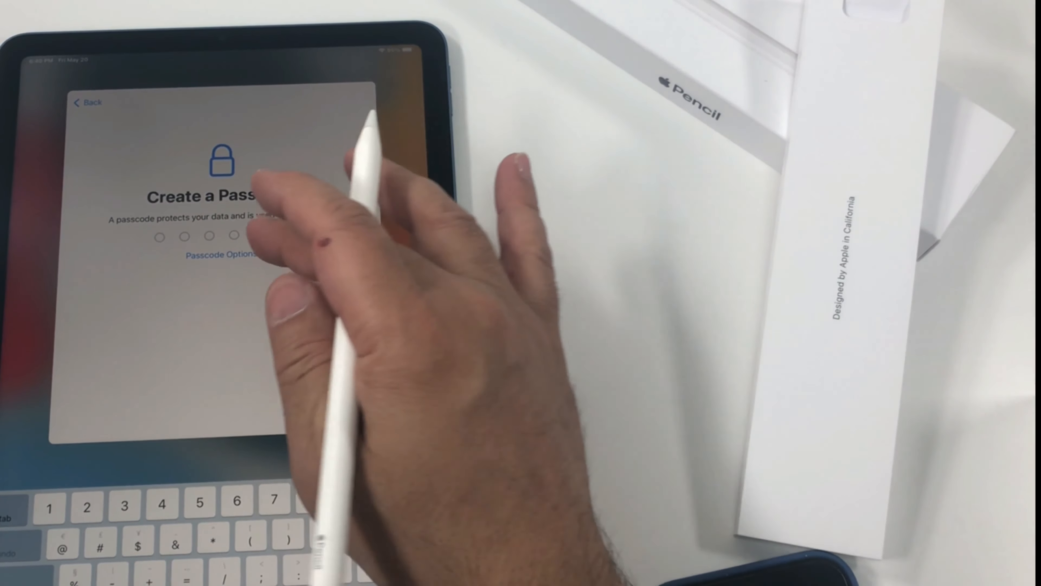
- Use Passcode Options to skip creating a passcode
click(225, 255)
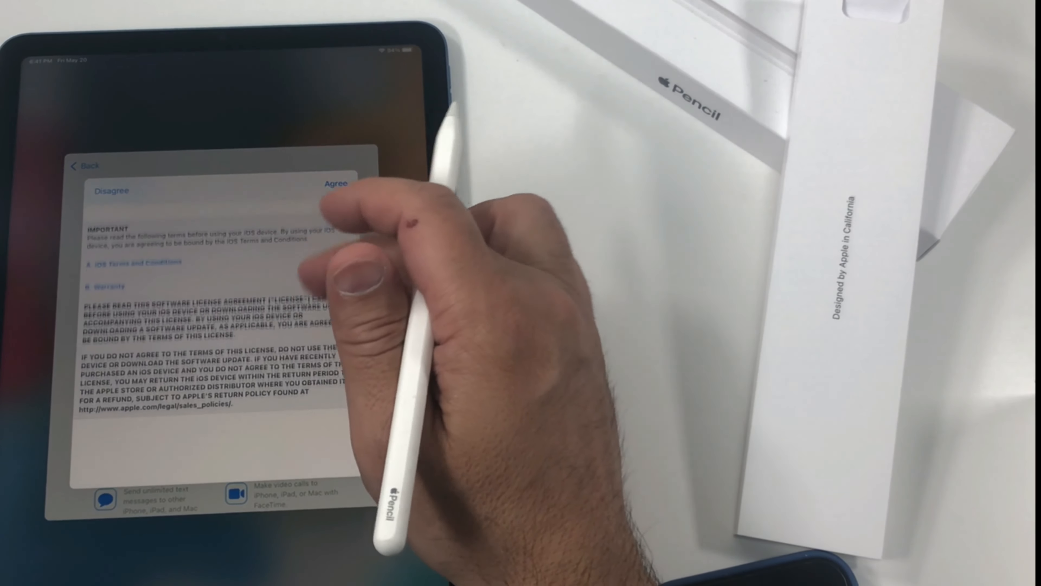
- Agree to the terms, keep automatic updates, settle Location Services and pass the Siri screen
click(336, 184)
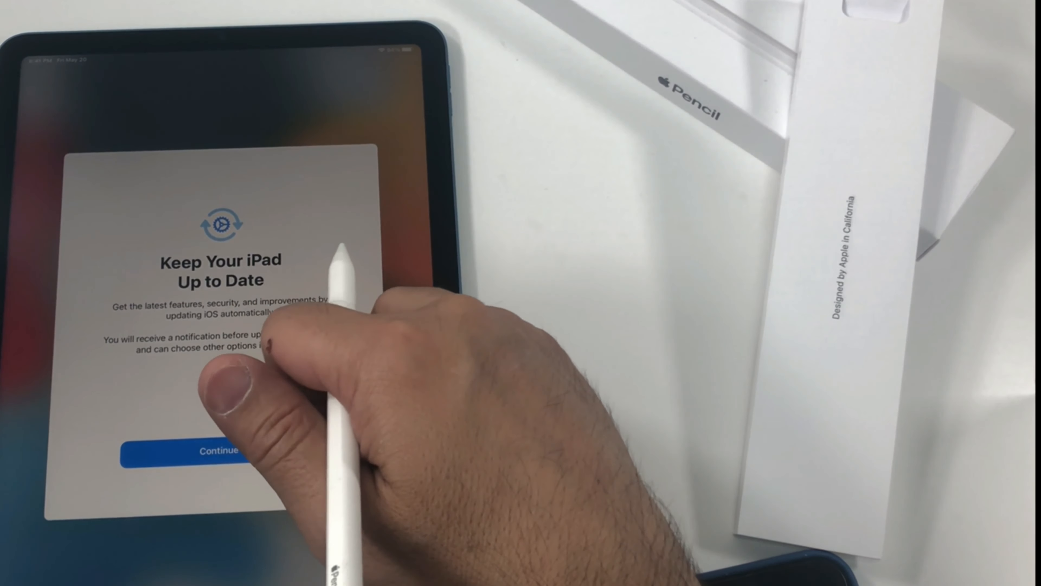
click(219, 450)
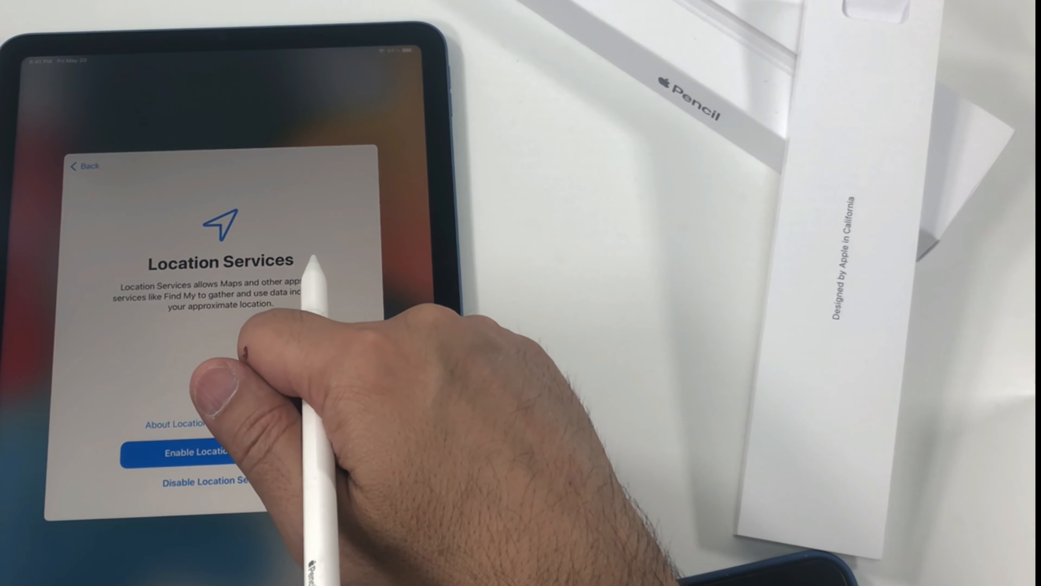
click(187, 453)
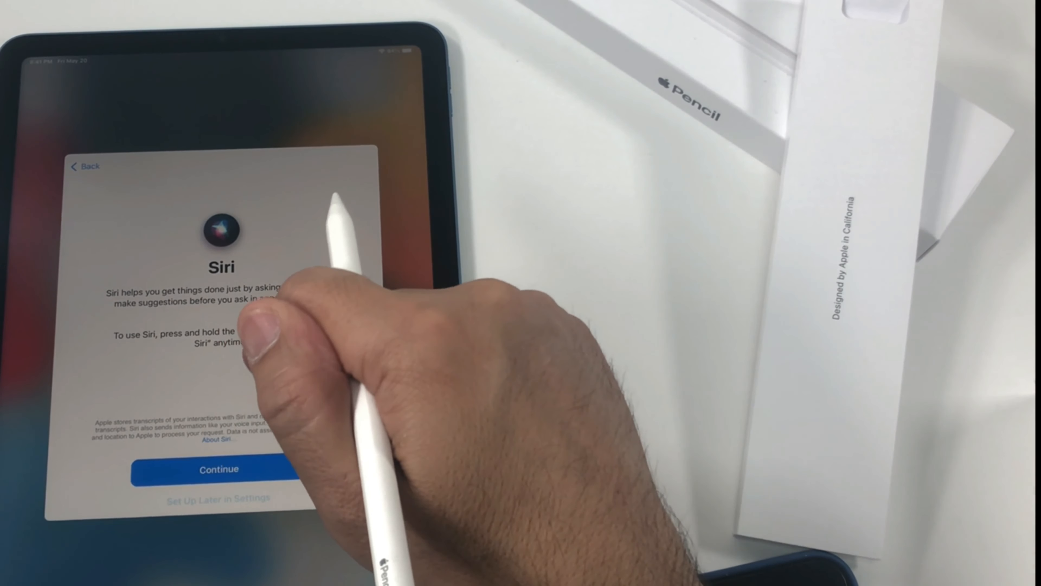
click(219, 470)
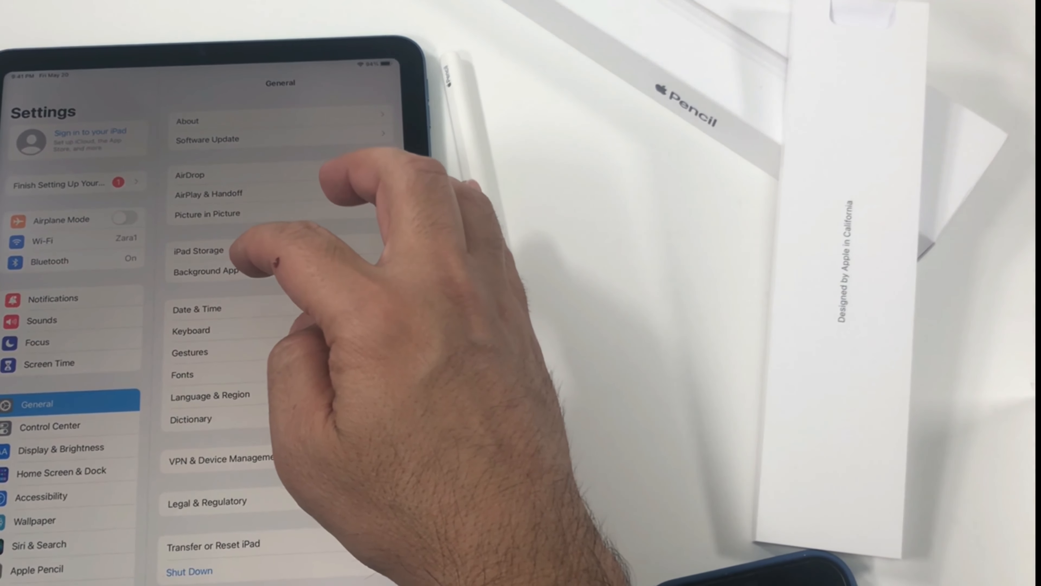
- Go to iPad Storage under Settings > General
click(198, 251)
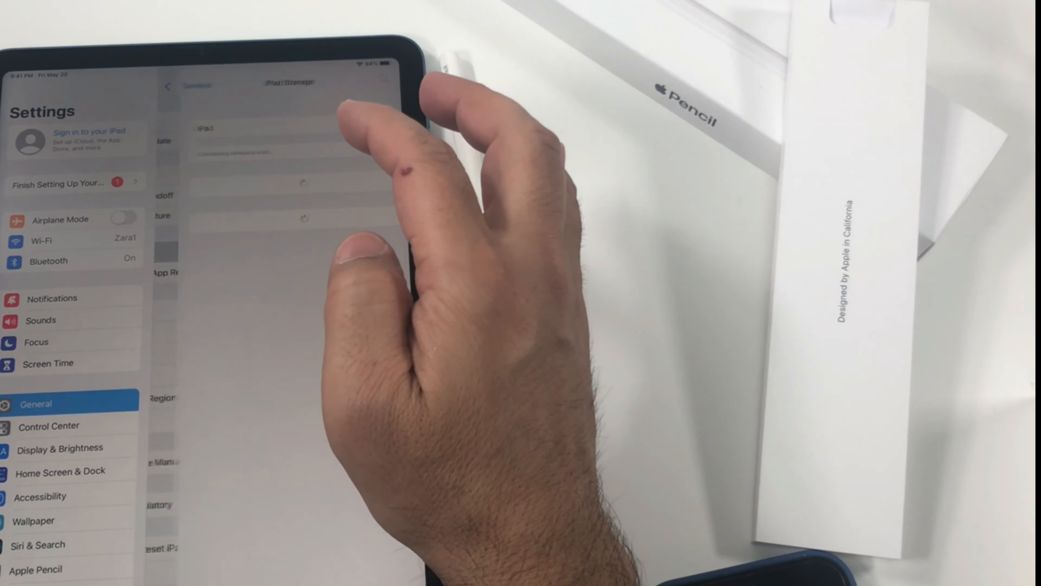